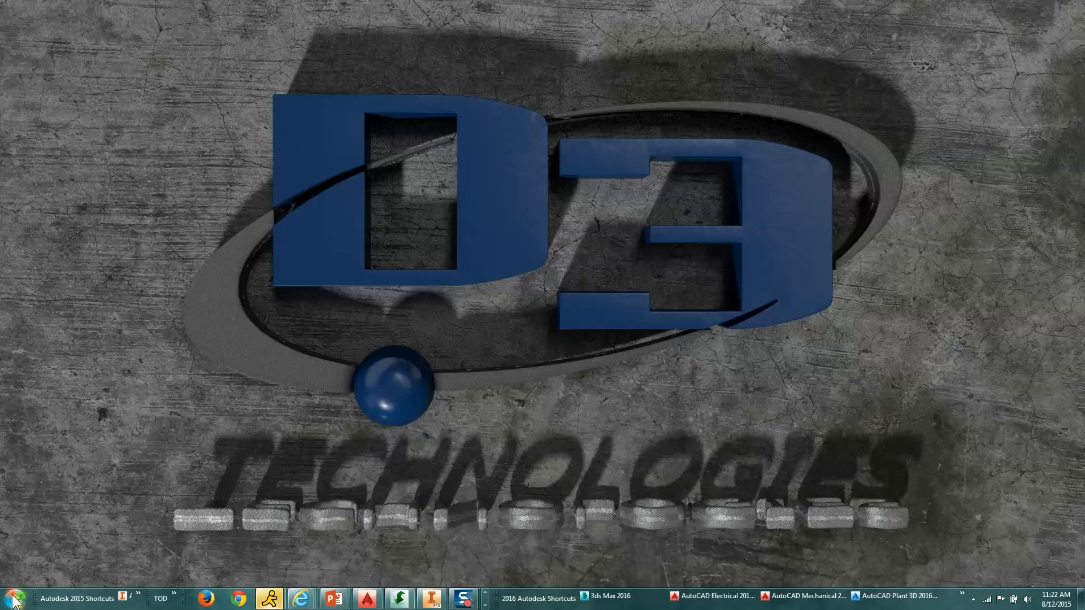
Step: Launch Control Panel from the Start menu to reach the settings categories
click(14, 597)
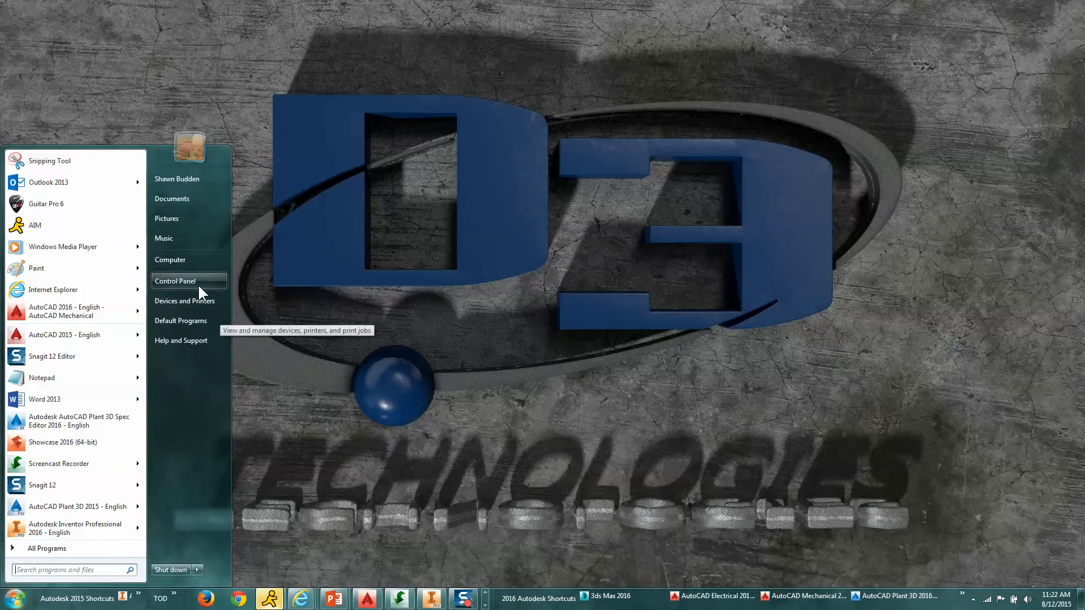
click(174, 280)
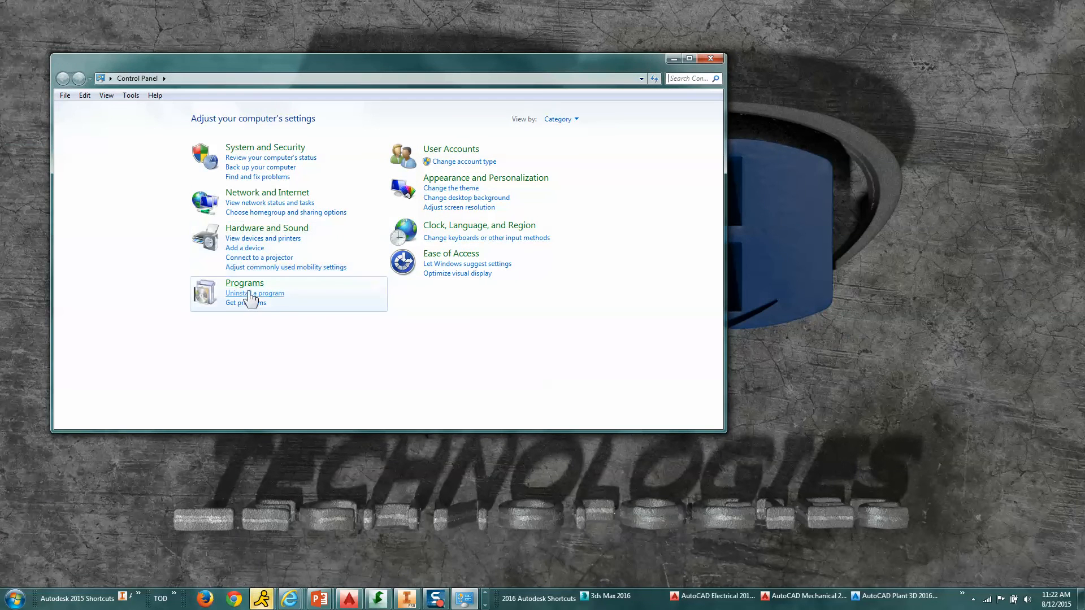
Step: Go to the installed programs list and scroll down to the Autodesk entries
click(254, 294)
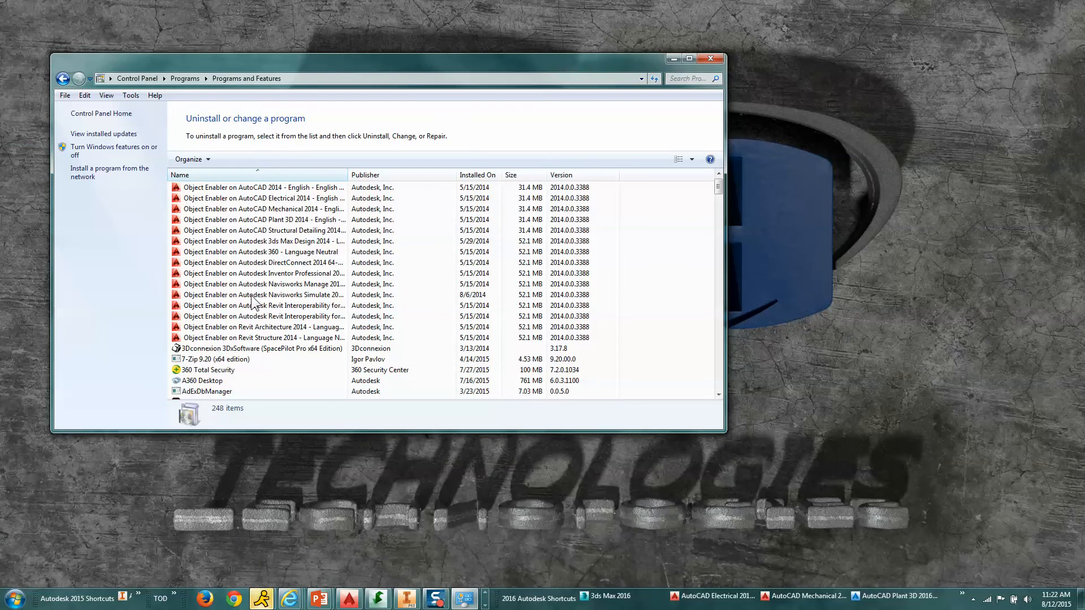
click(263, 293)
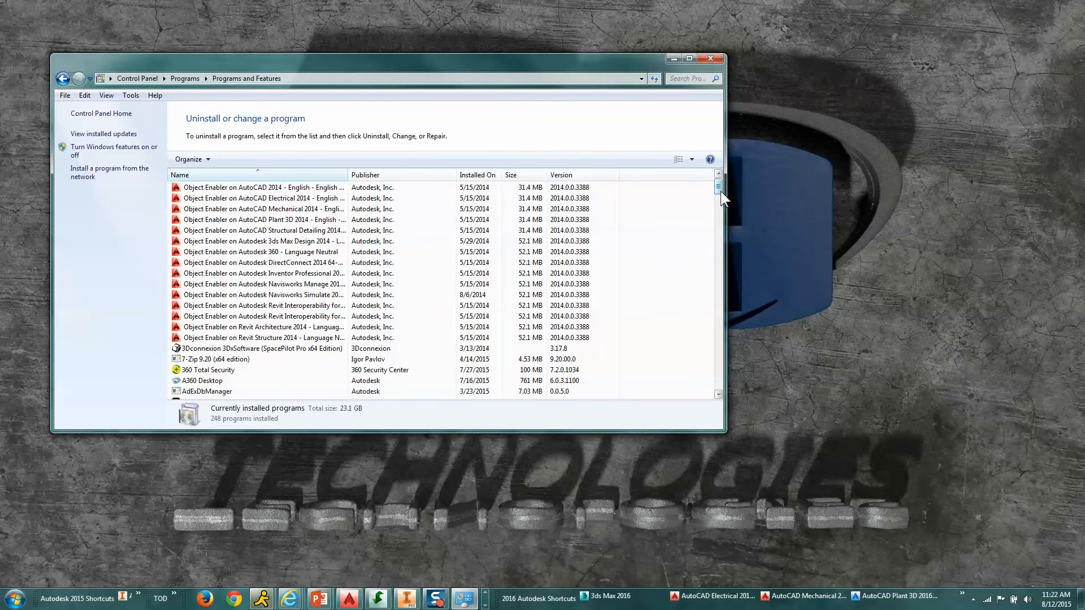
scroll(down, 3)
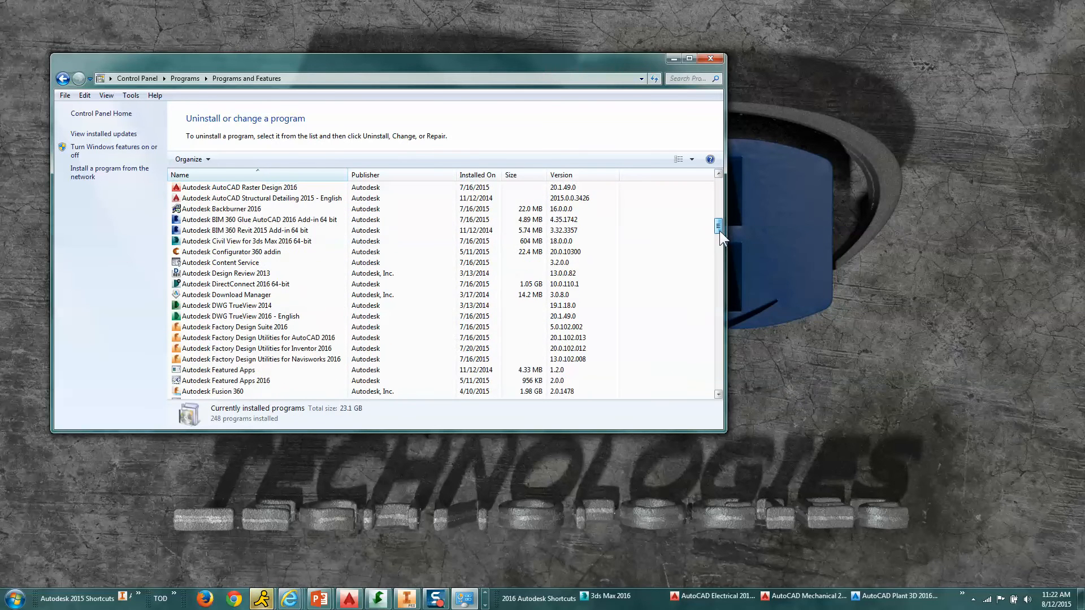
scroll(down, 3)
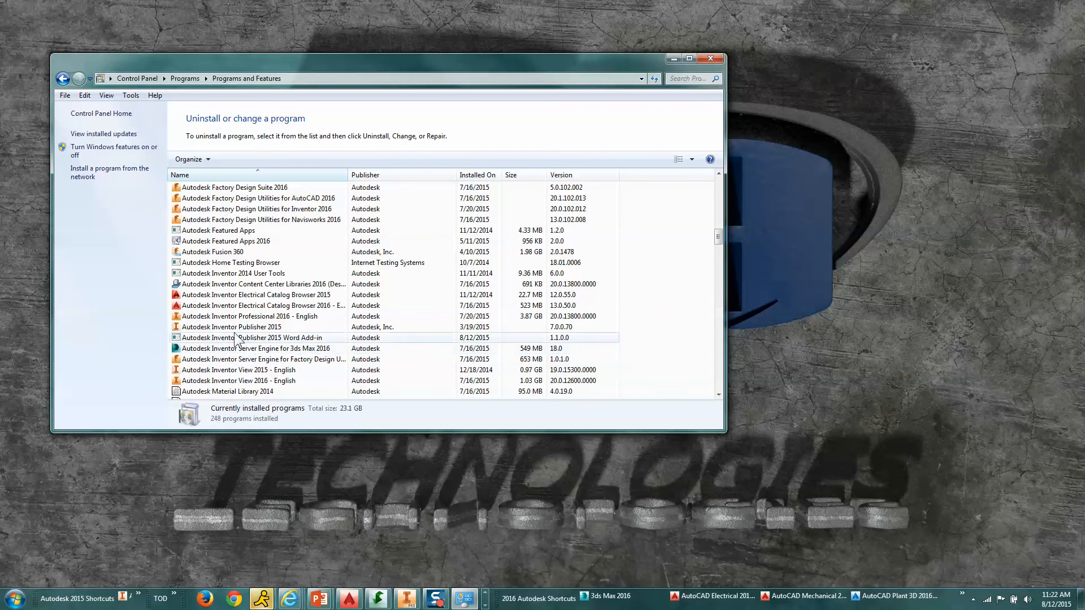
Step: Select Autodesk Inventor Professional 2016 - English and start Uninstall/Change maintenance
click(246, 317)
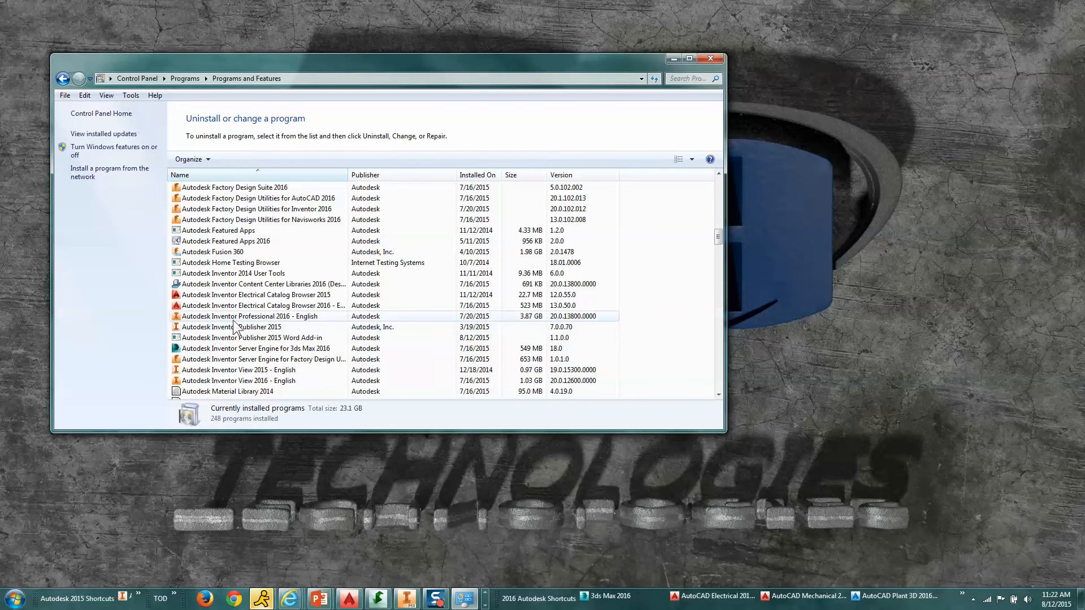
click(251, 317)
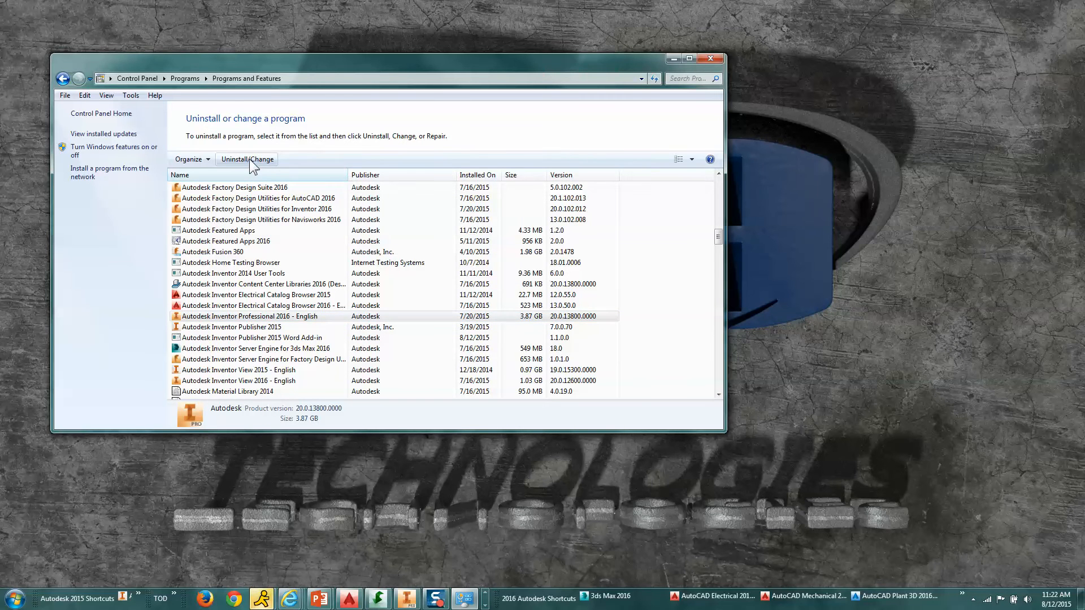
click(246, 159)
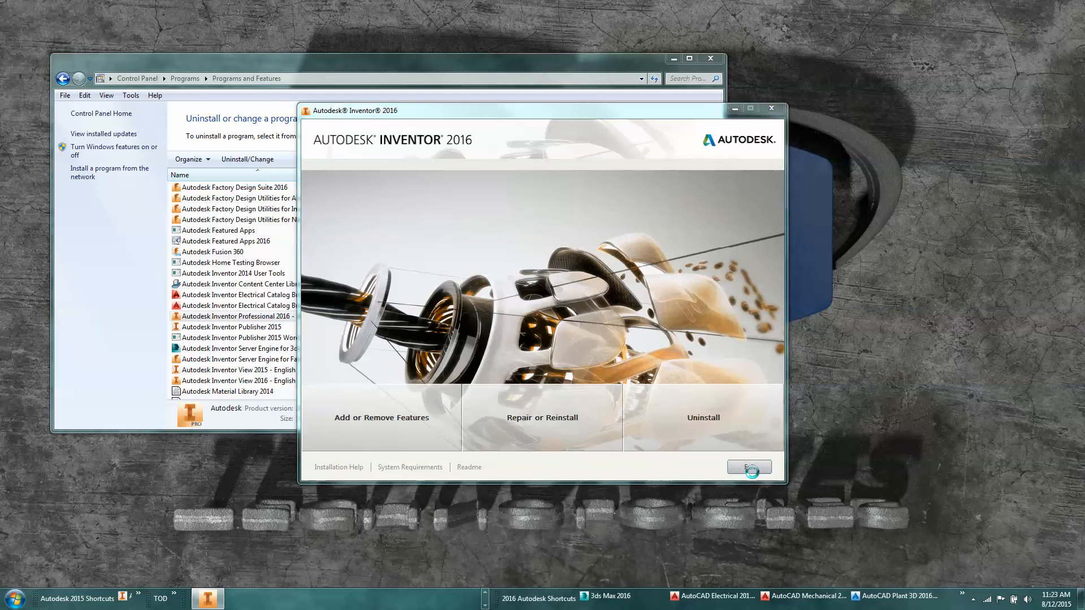
Step: Exit the Inventor 2016 maintenance wizard without changes and confirm Yes to cancel
click(749, 466)
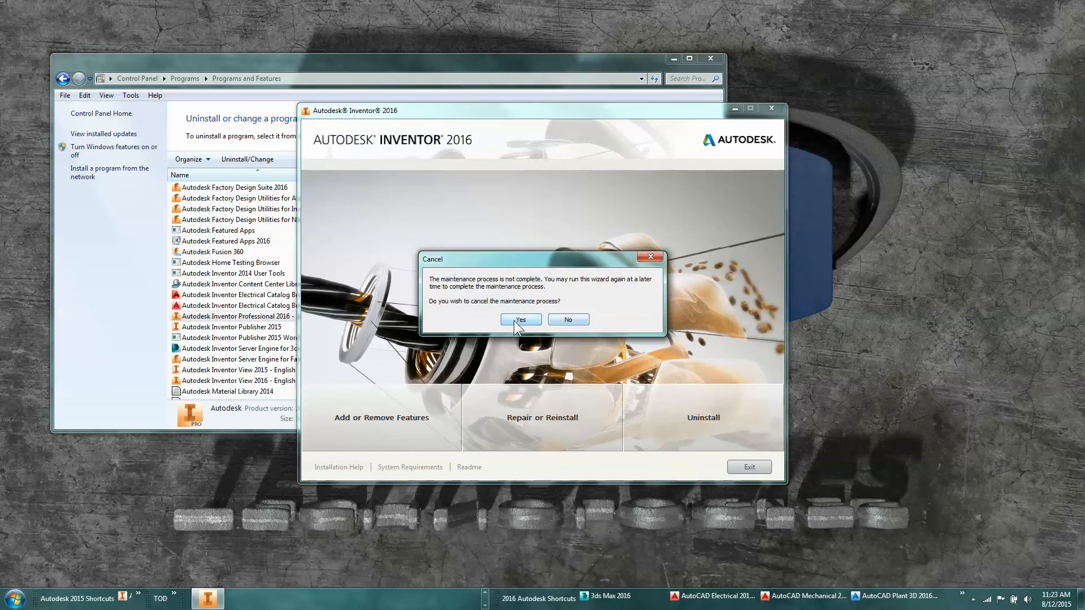
click(522, 318)
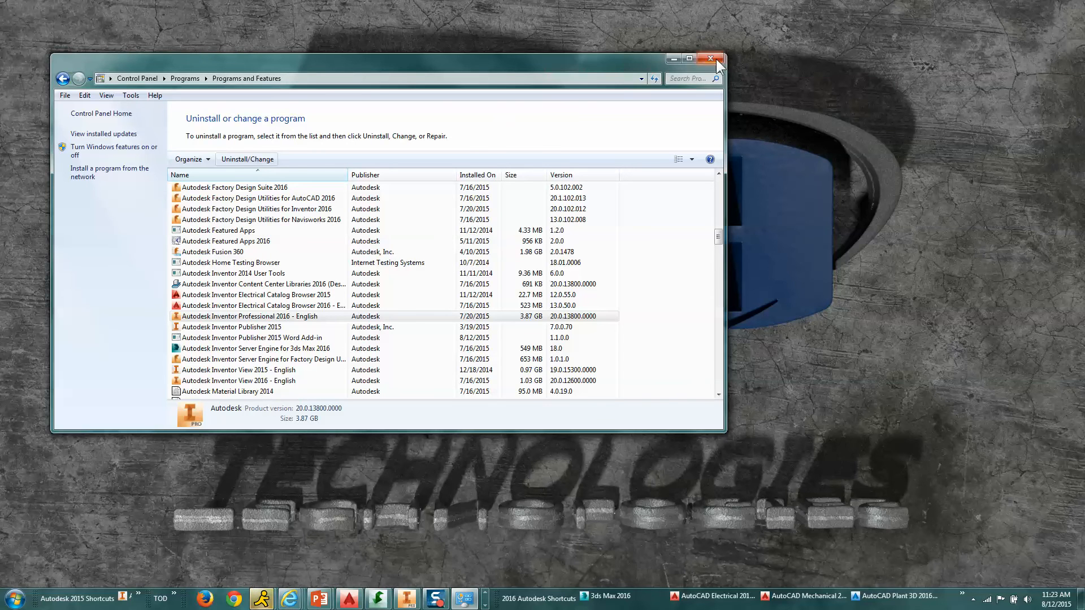
Step: Close Control Panel and expand the Autodesk folder under Start > All Programs
click(711, 59)
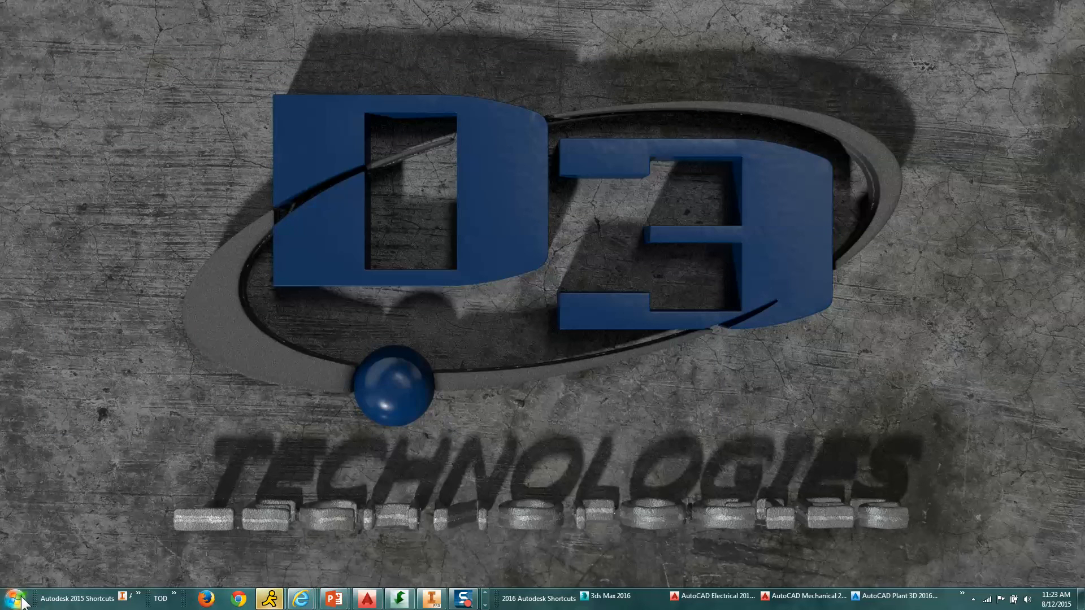
click(16, 601)
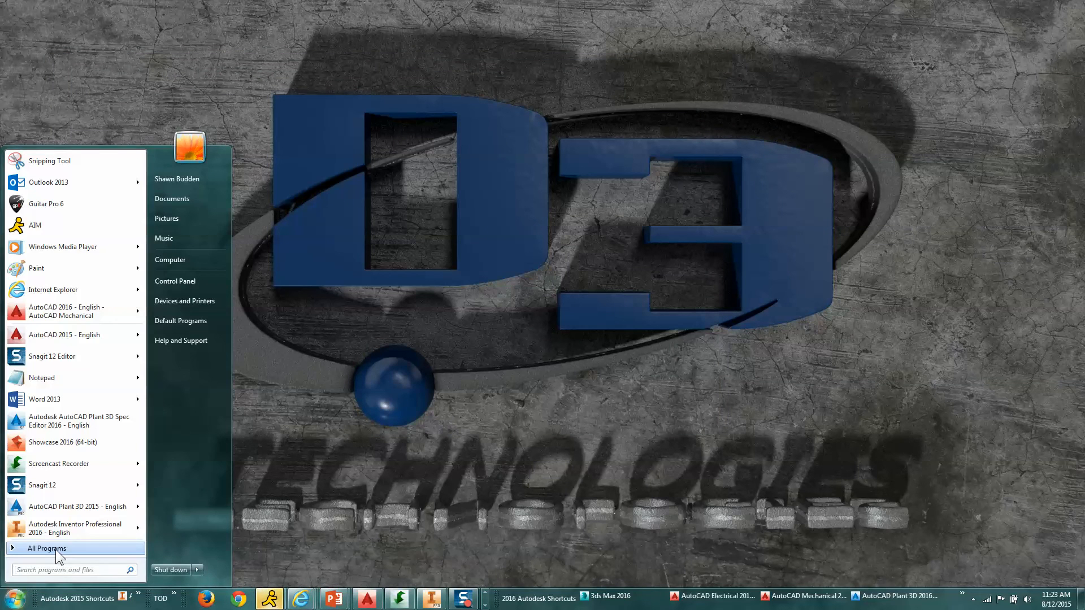
click(46, 550)
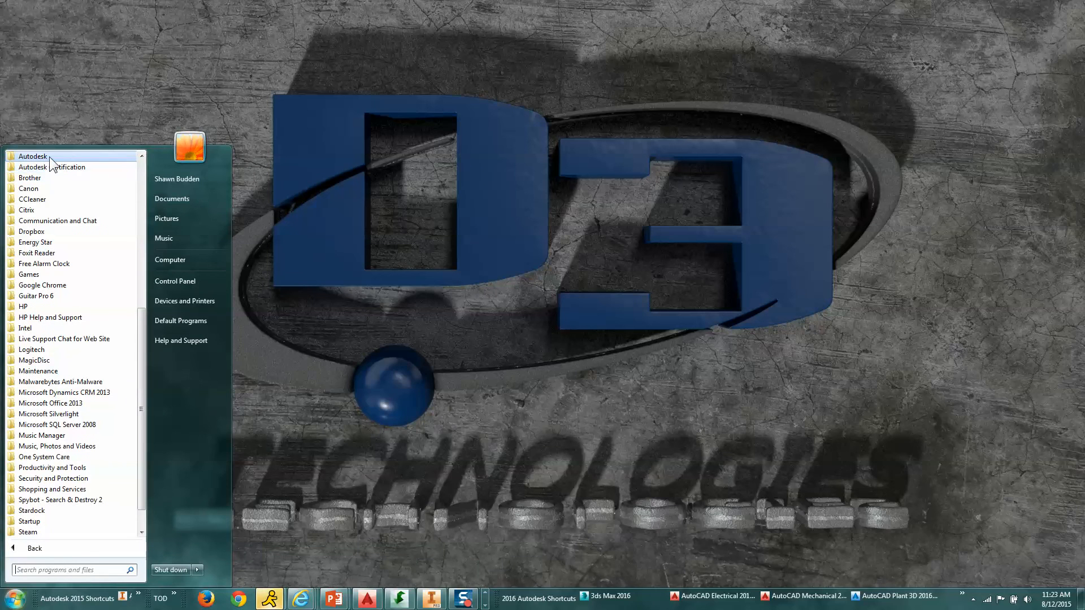
click(27, 156)
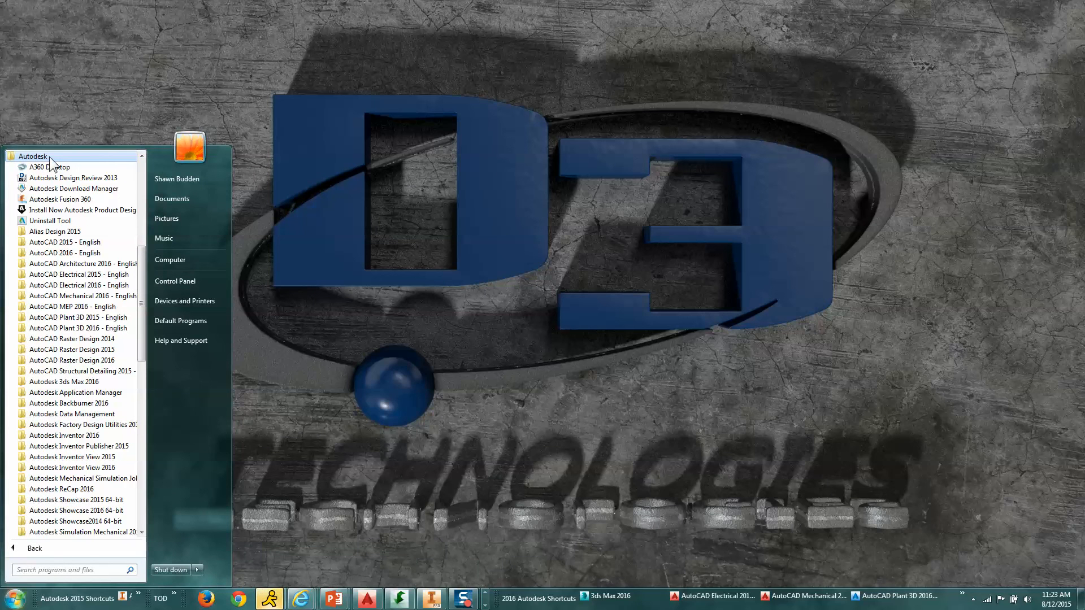
mouse_move(63, 457)
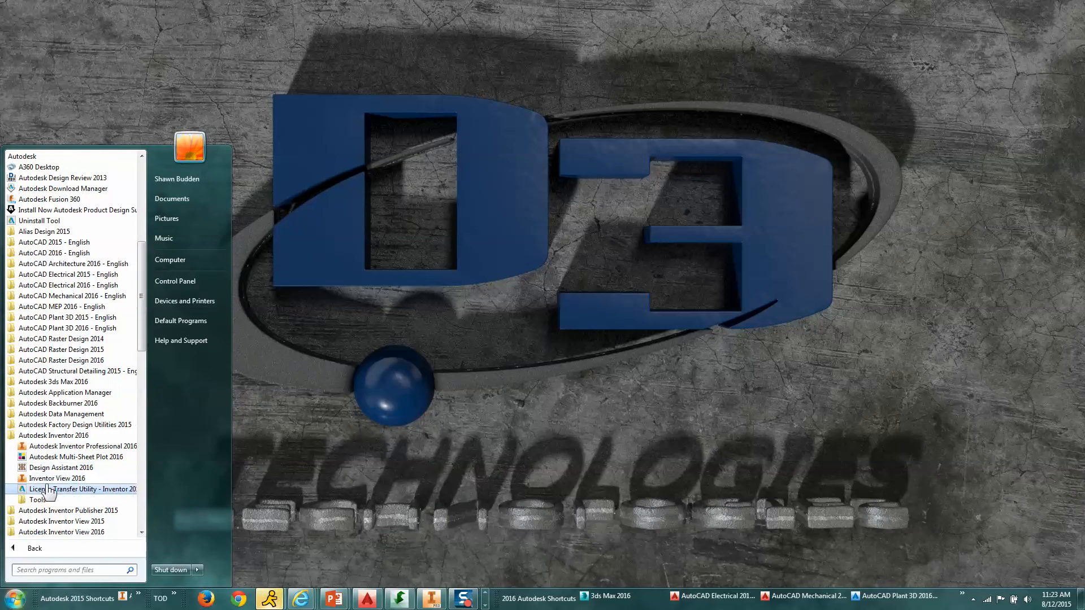
mouse_move(43, 505)
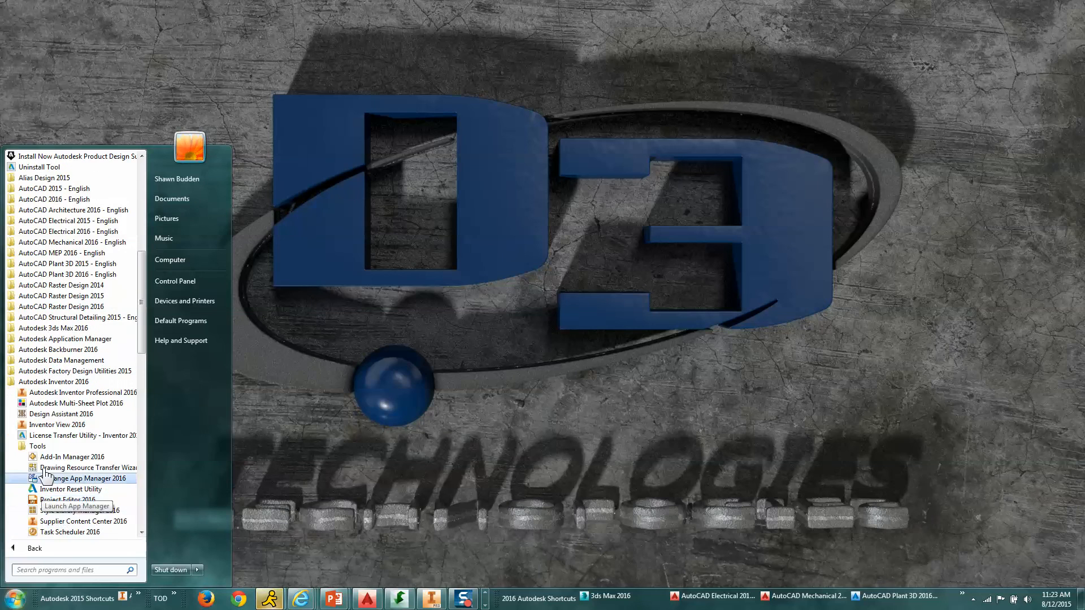
mouse_move(55, 497)
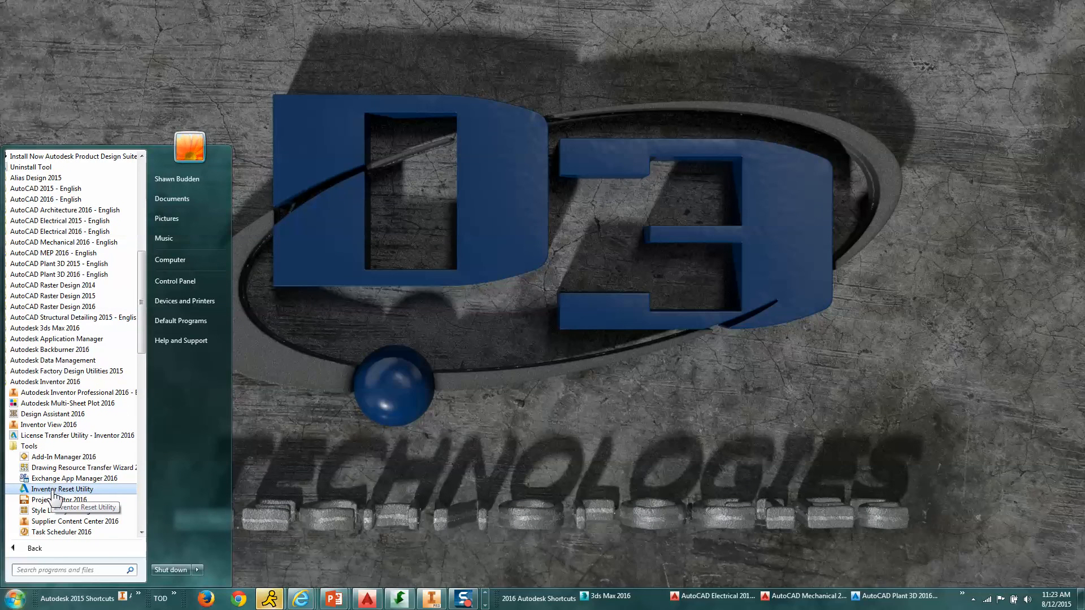